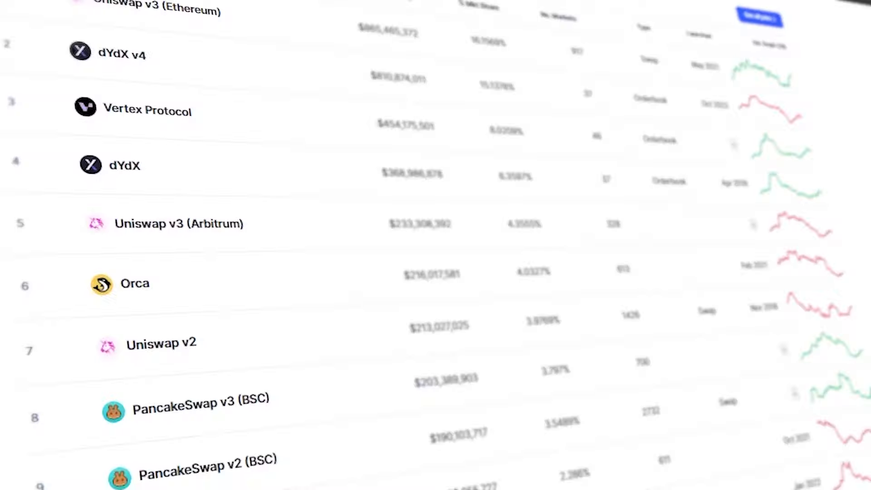
{"action": "scroll", "scroll_direction": "down", "scroll_amount": 3}
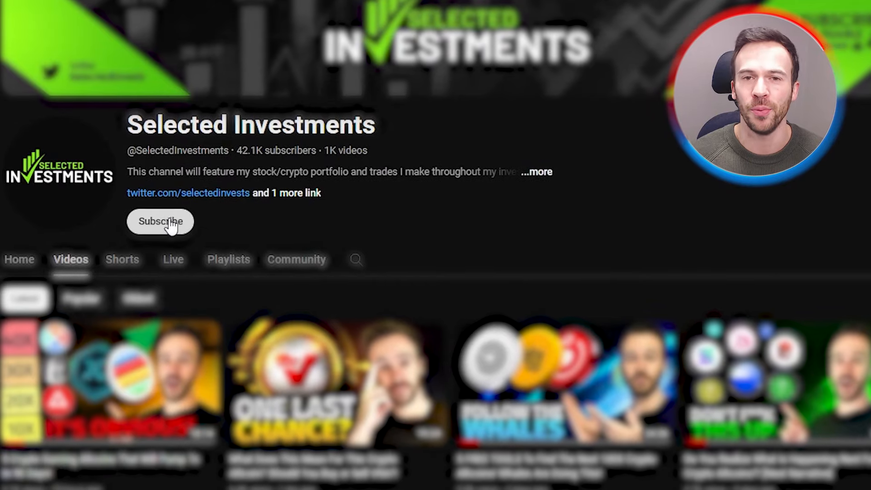
{"action": "left_click", "coordinate": [160, 221]}
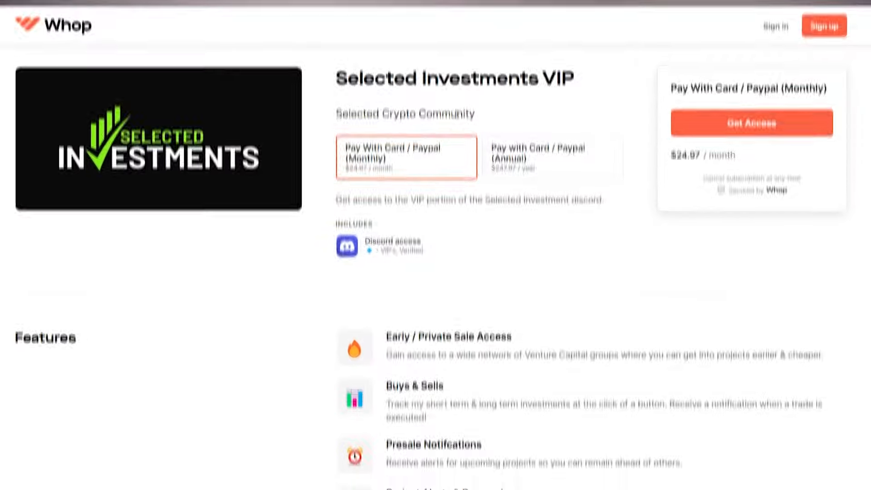
{"action": "scroll", "scroll_direction": "down", "scroll_amount": 3}
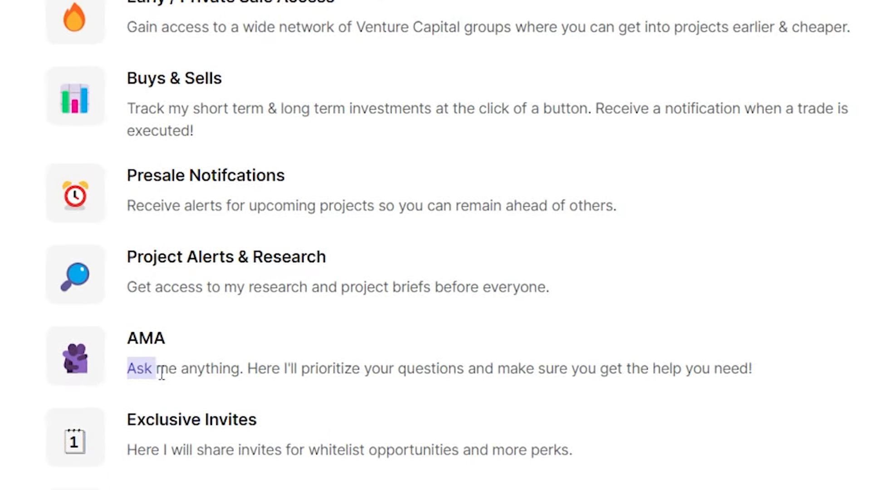
{"action": "left_click_drag", "start_coordinate": [153, 368], "coordinate": [166, 368]}
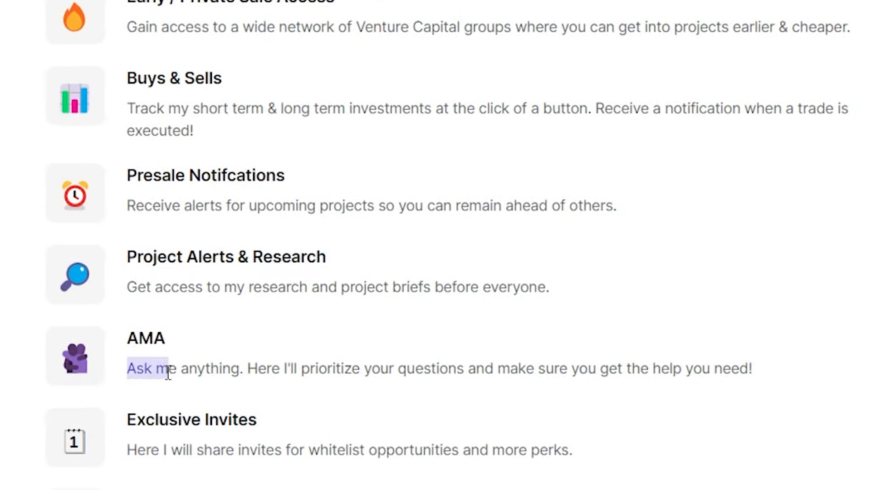